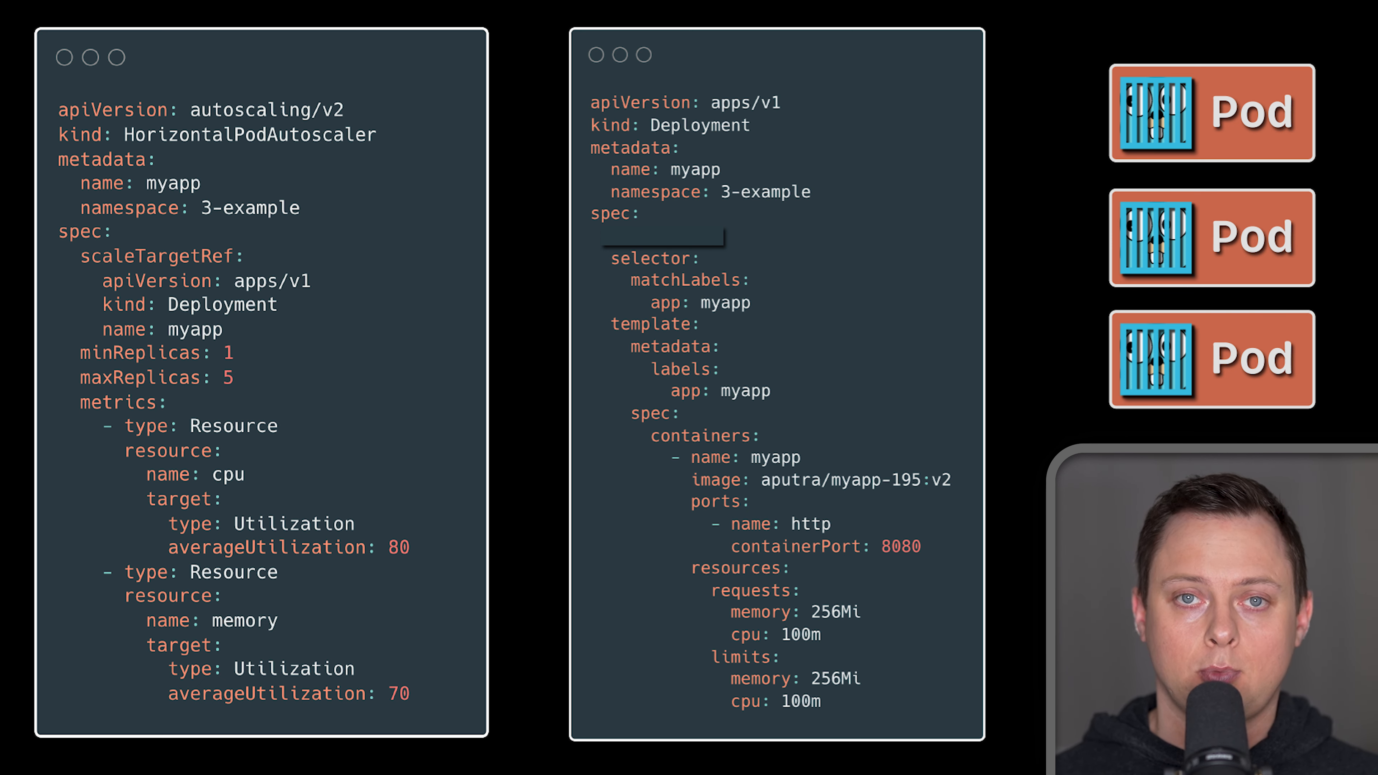
Create 11-helm-provider.tf in the terraform folder and focus the empty editor
text(replicas: 1)
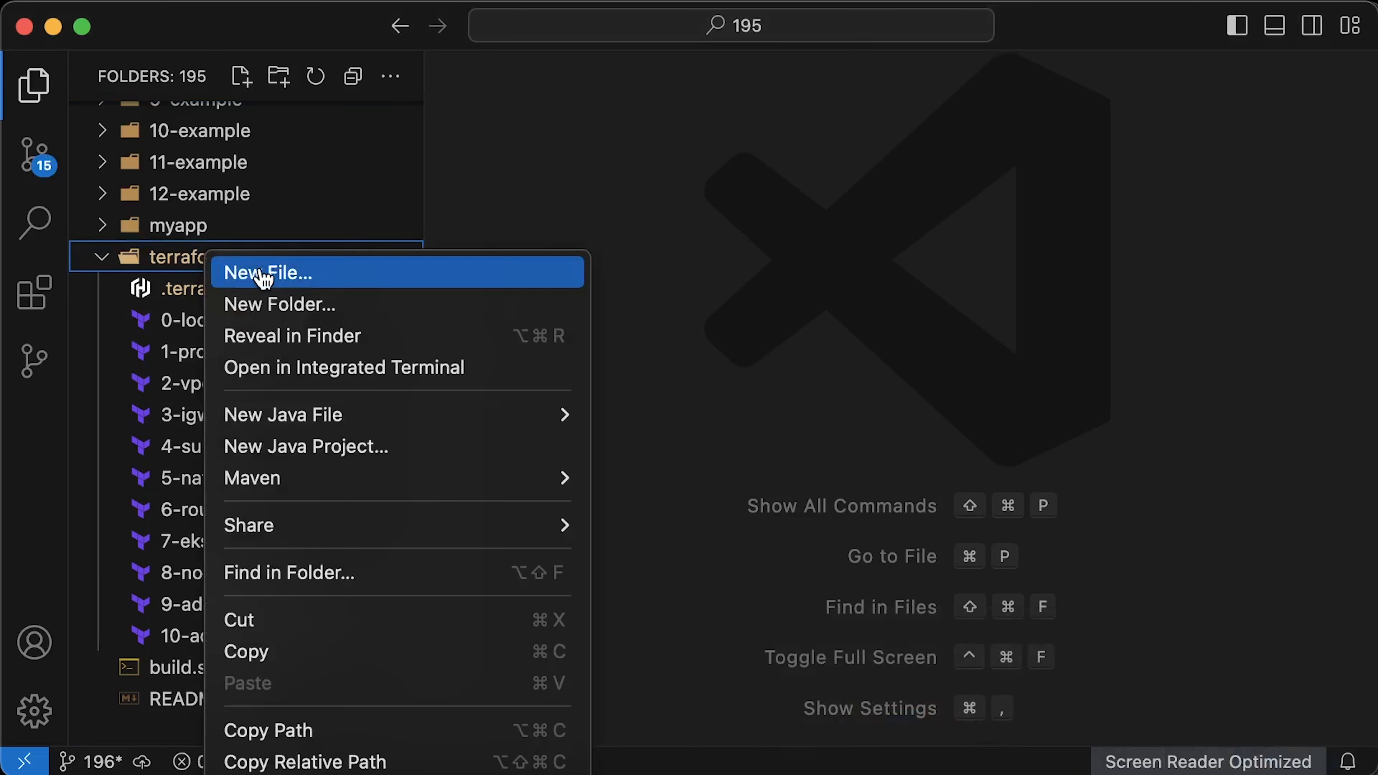
click(267, 274)
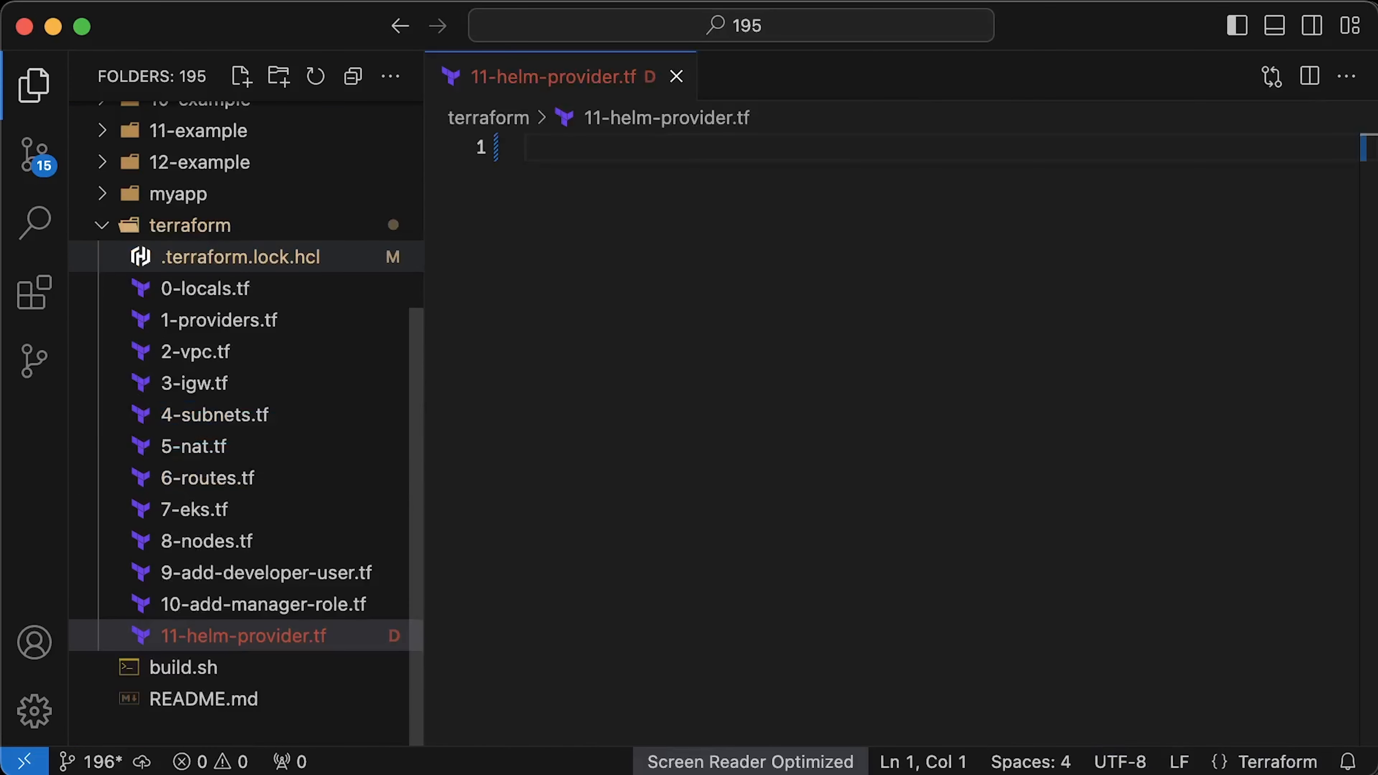
click(33, 85)
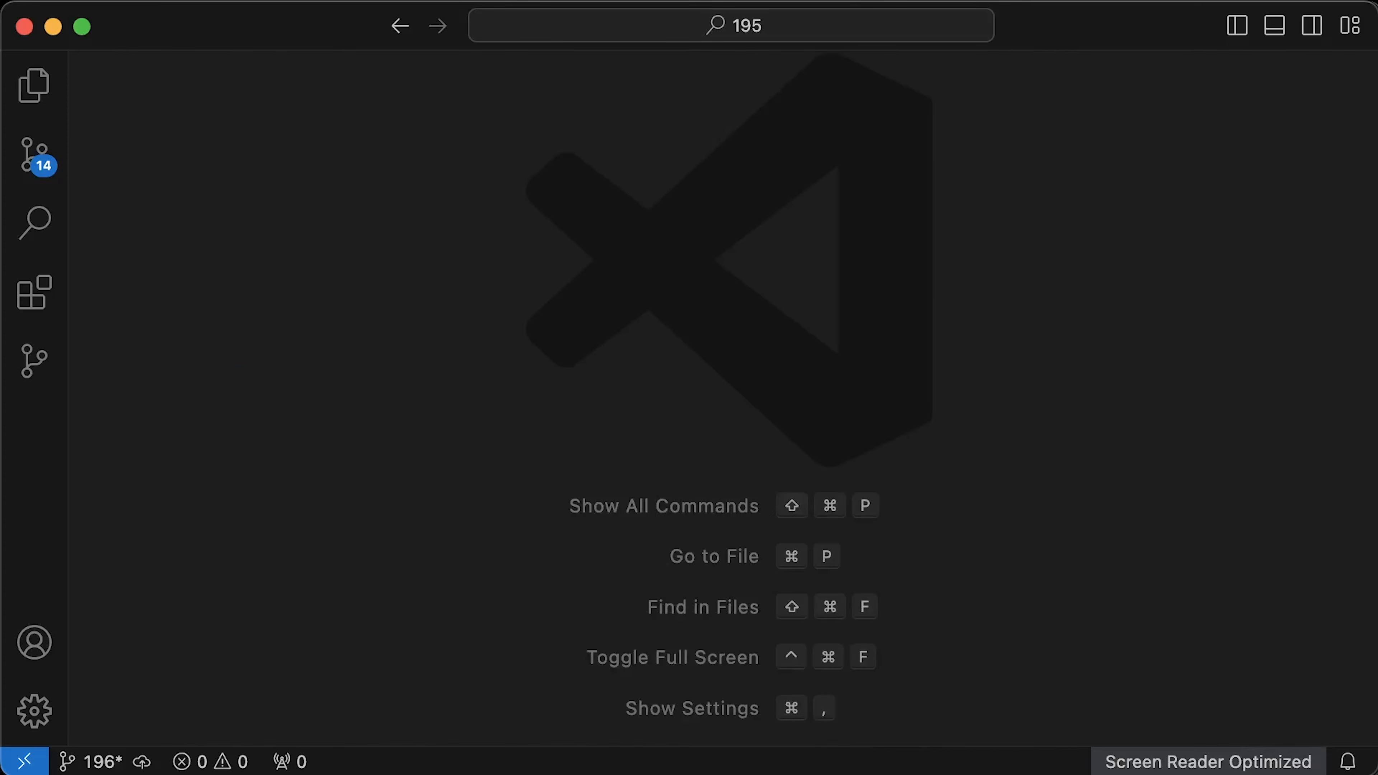
Write the metrics-server helm_release (version 3.12.1) reading values from metrics-server.yaml, depending on the node group
click(34, 85)
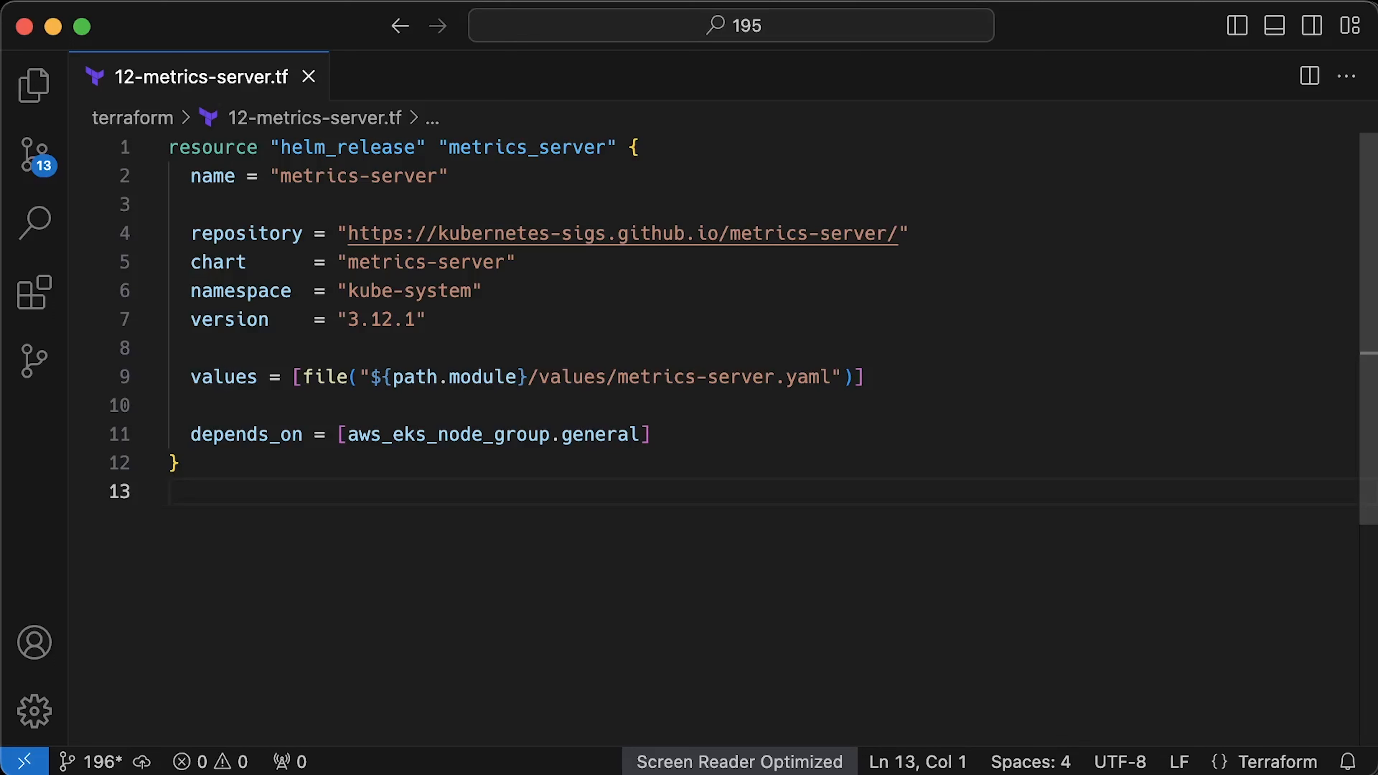
mouse_move(827, 429)
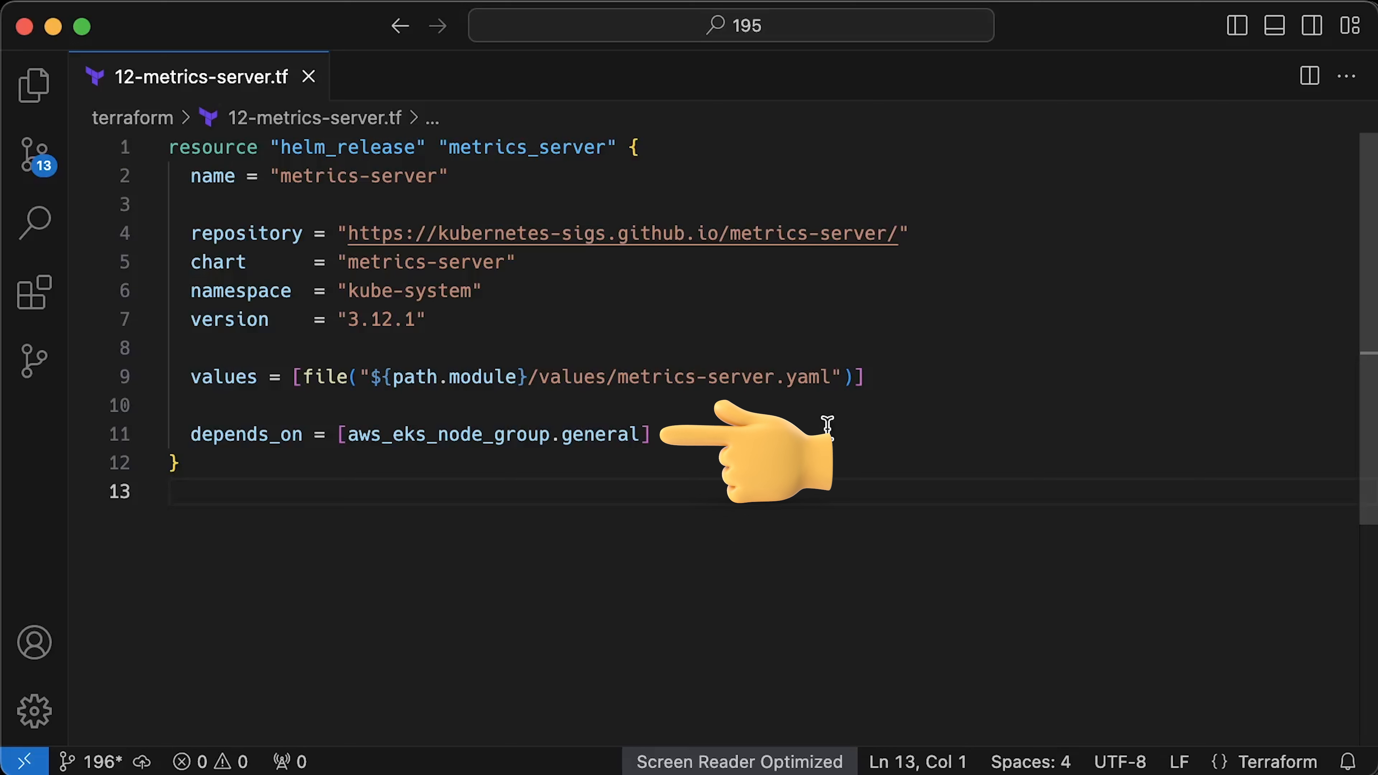
click(823, 377)
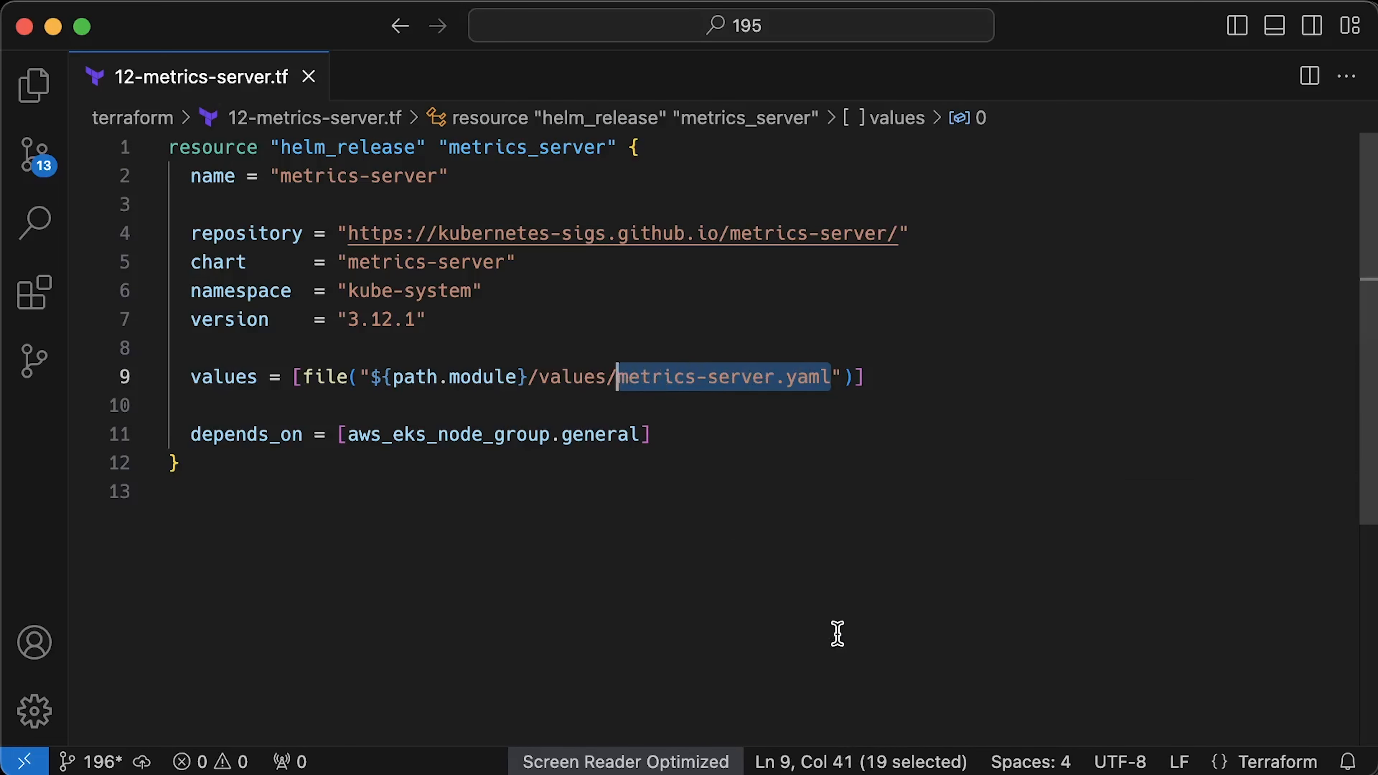
mouse_move(81, 144)
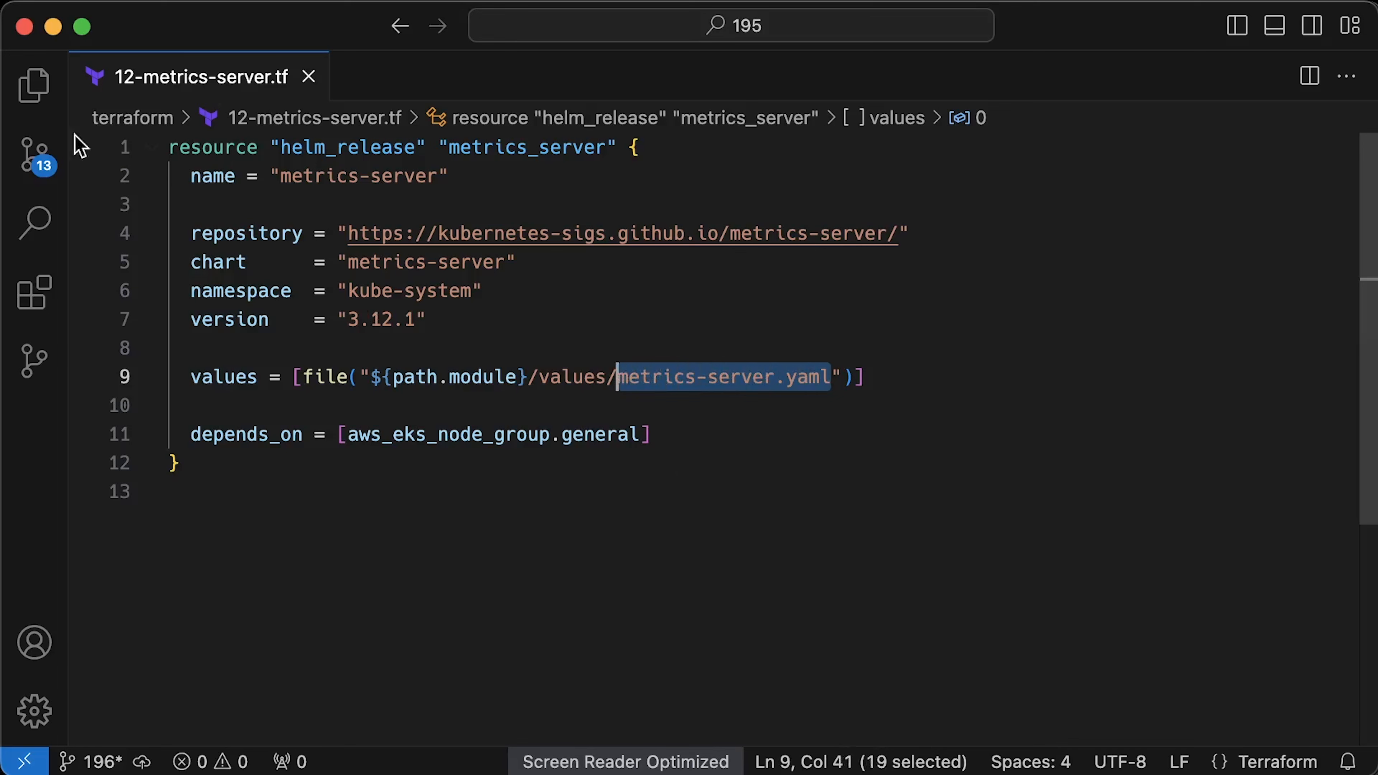
Create a values folder under terraform and a new metrics-server values file inside it
right_click(158, 193)
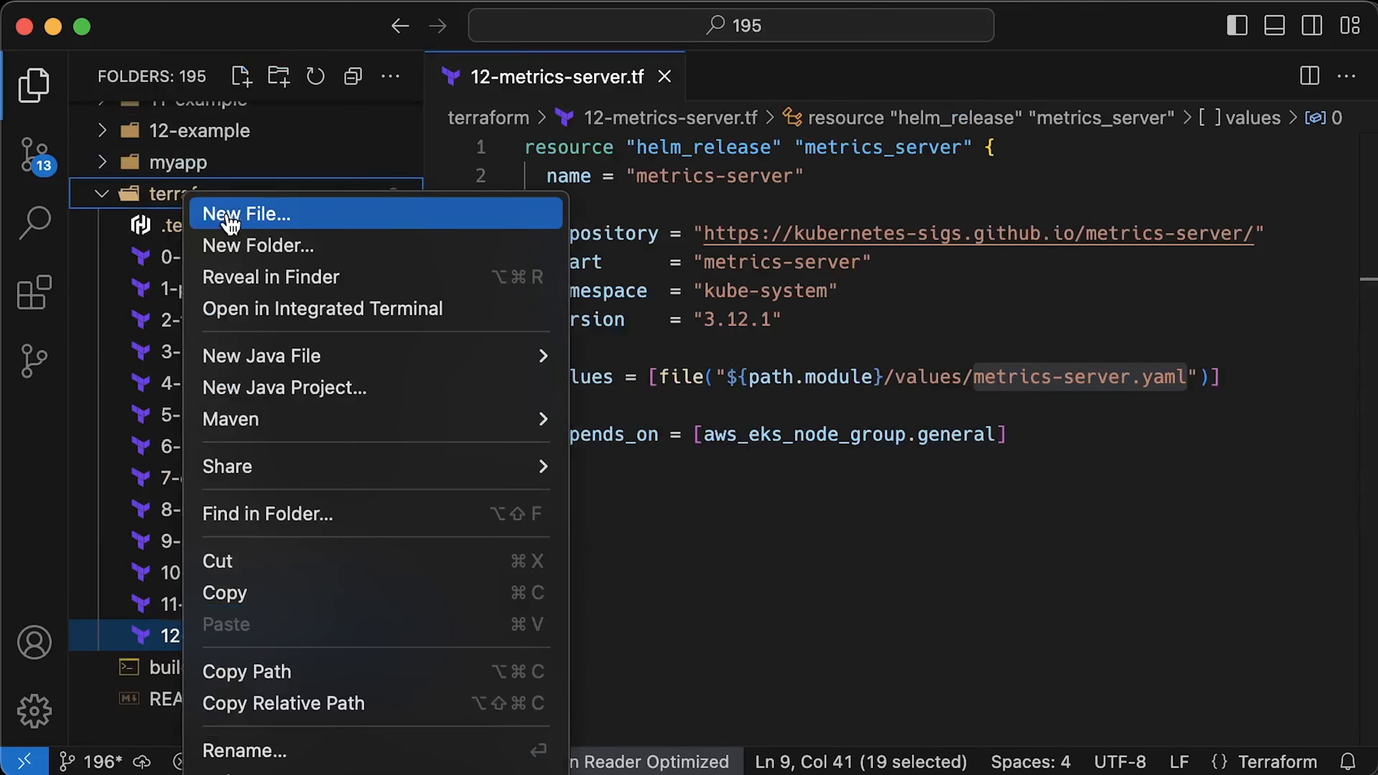
click(258, 244)
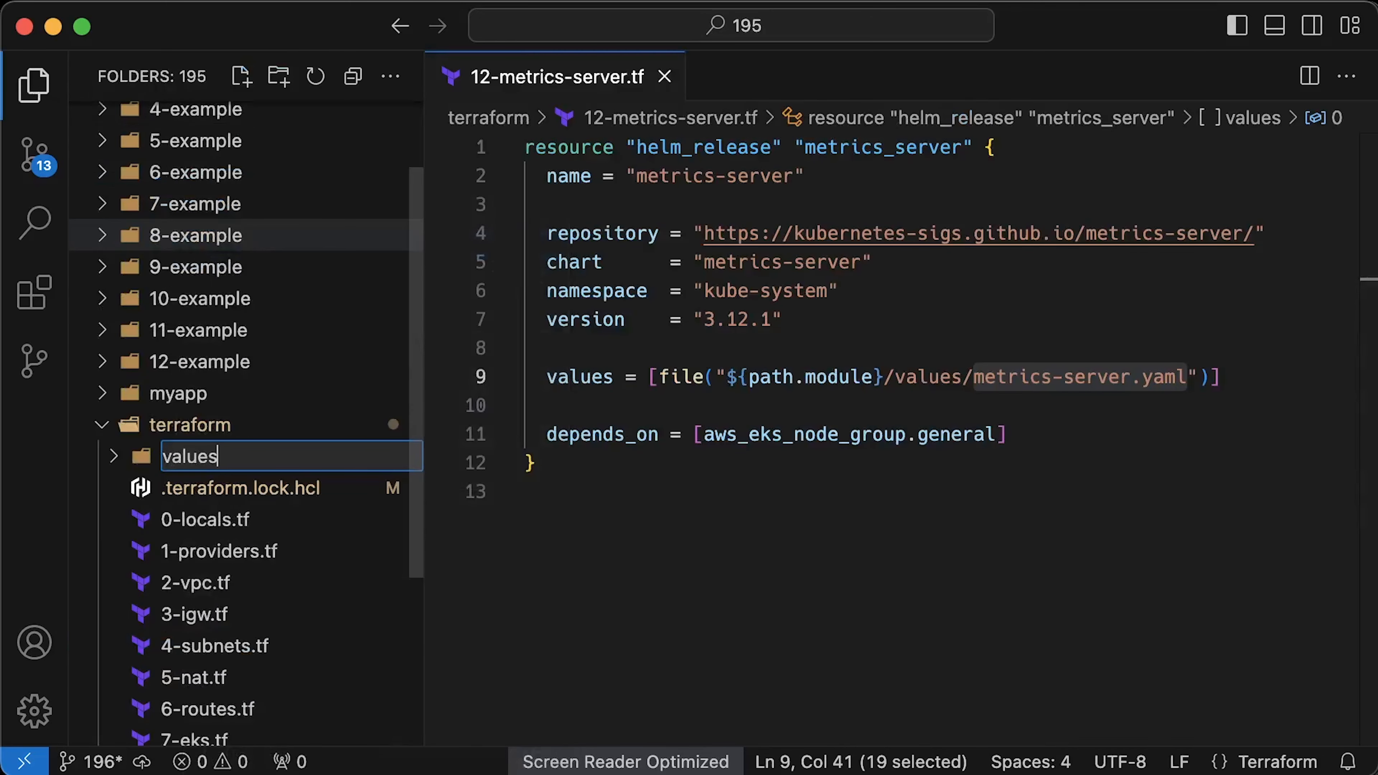
right_click(191, 457)
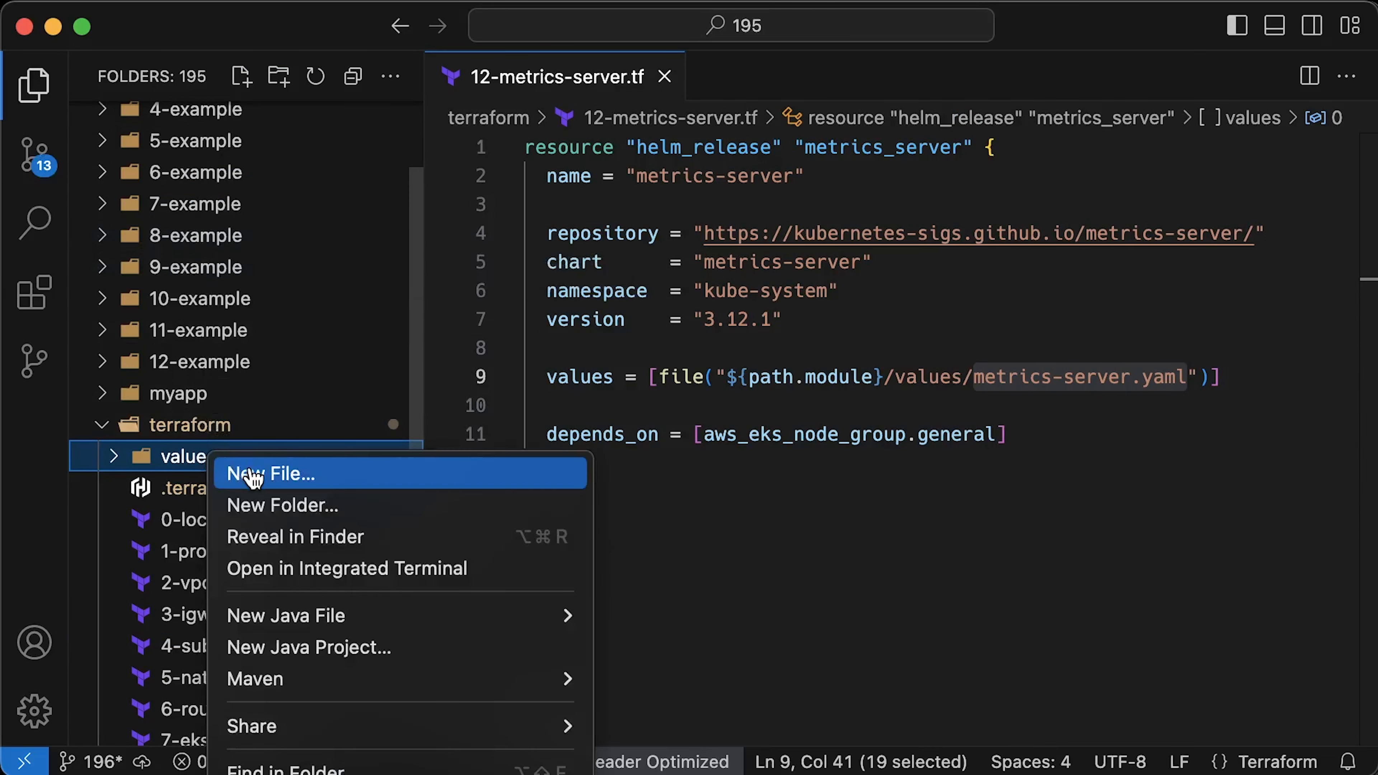
click(273, 474)
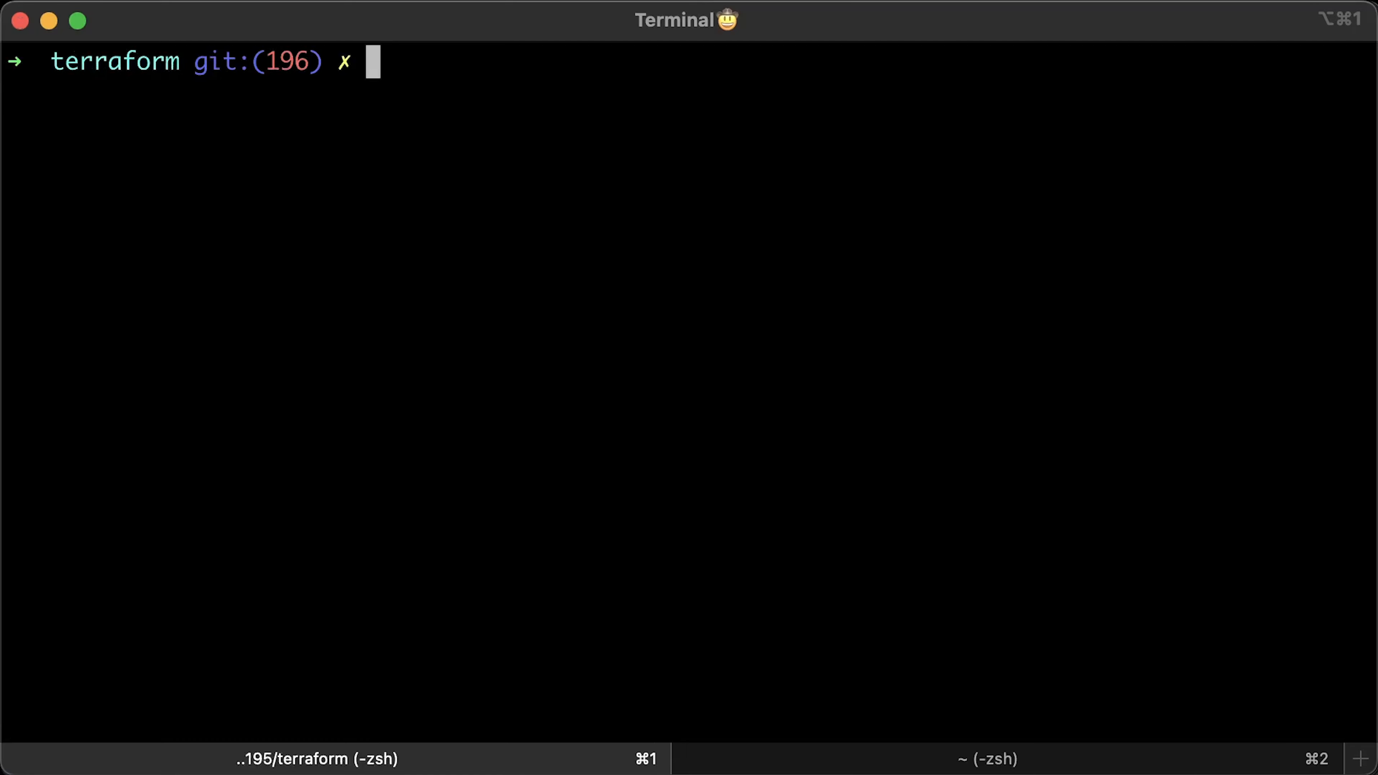
Run terraform apply, then follow the metrics-server logs in kube-system with kubectl
text(terraform apply)
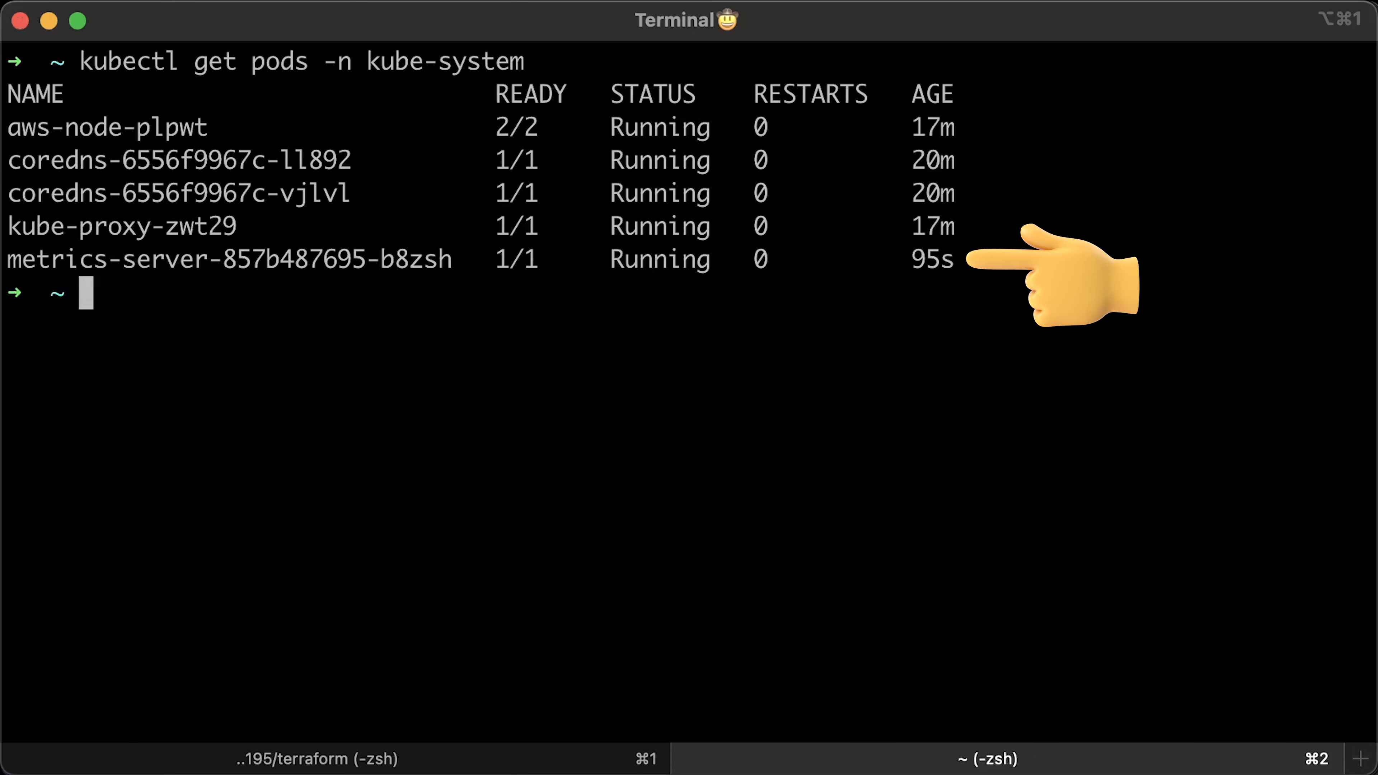
text(kubectl logs -l app.kubernetes.io/instance=metrics-server -f -n kube-system)
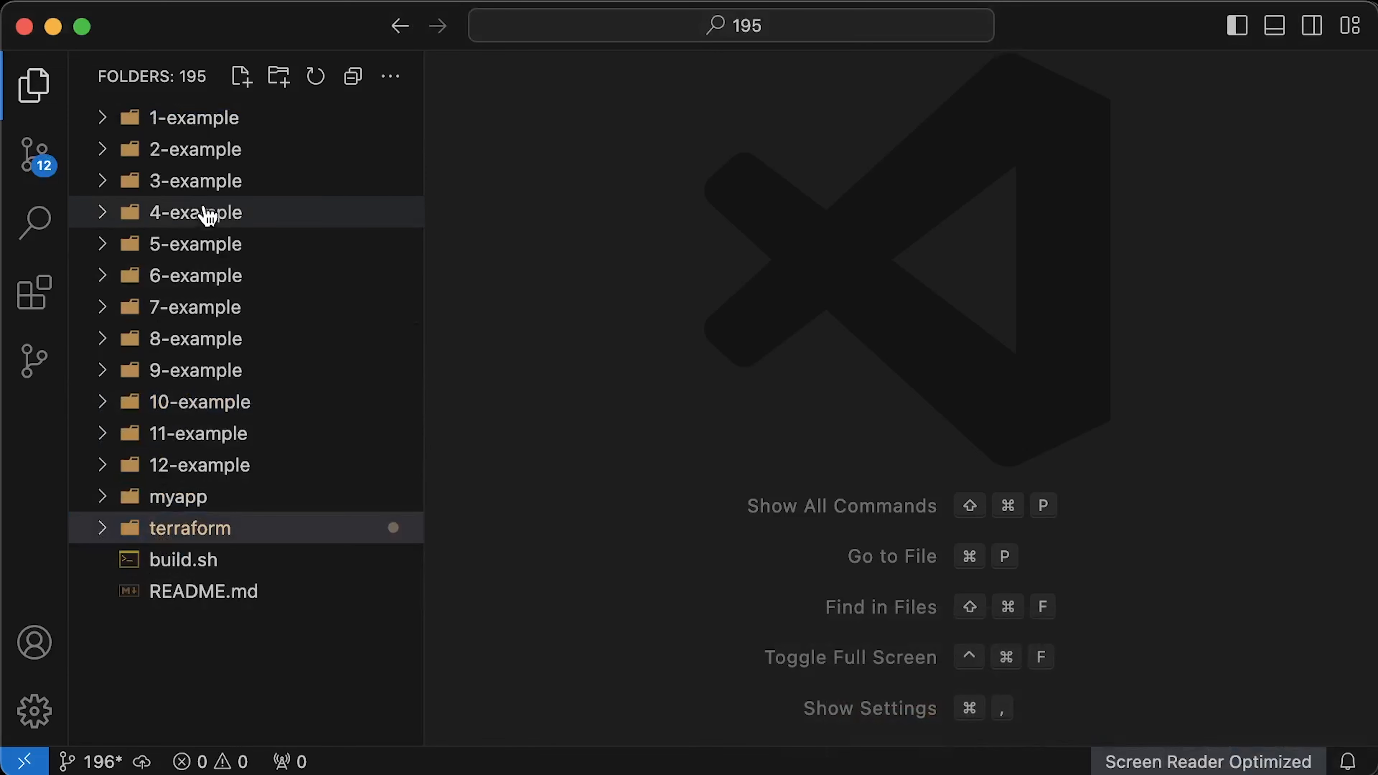
Review 0-namespace.yaml, 1-deployment.yaml with its resource requests, 2-service.yaml, then 3-hpa.yaml
click(195, 180)
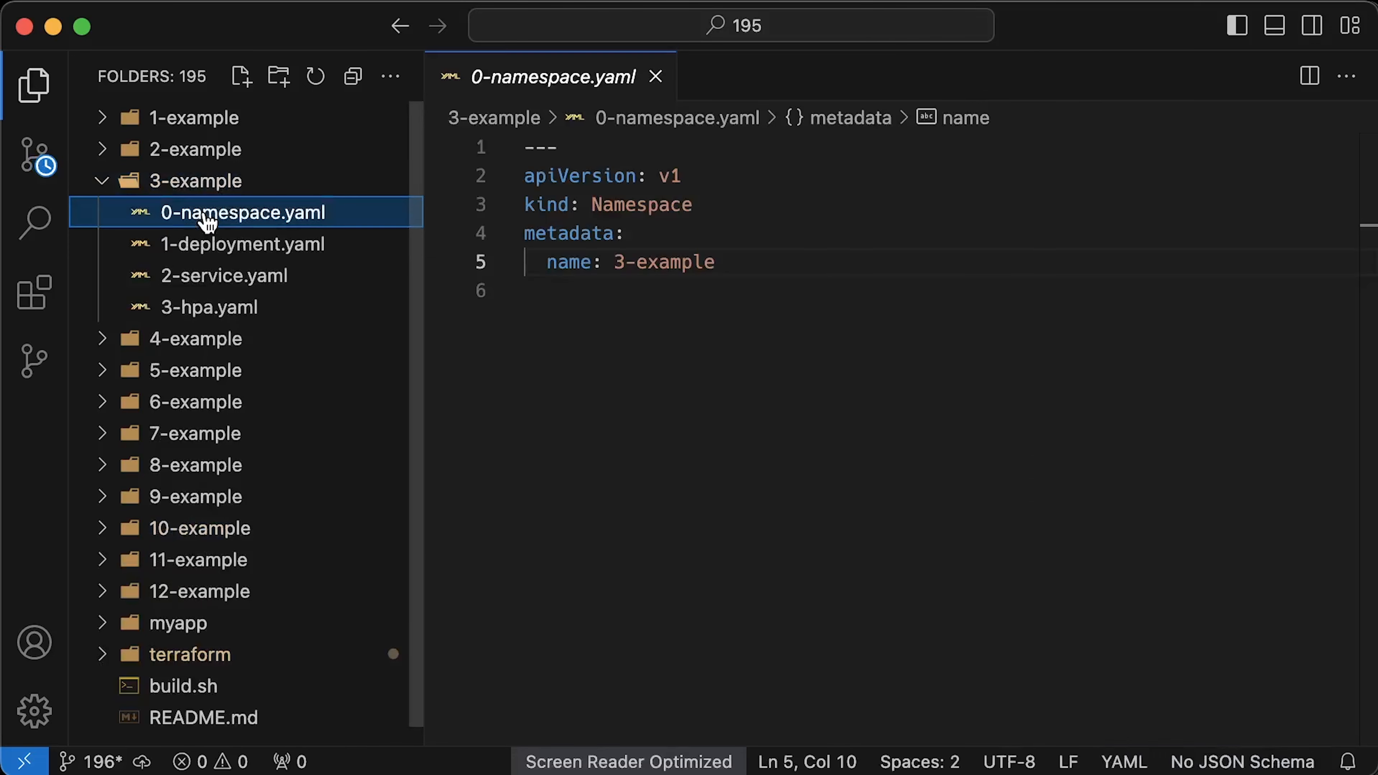
click(243, 243)
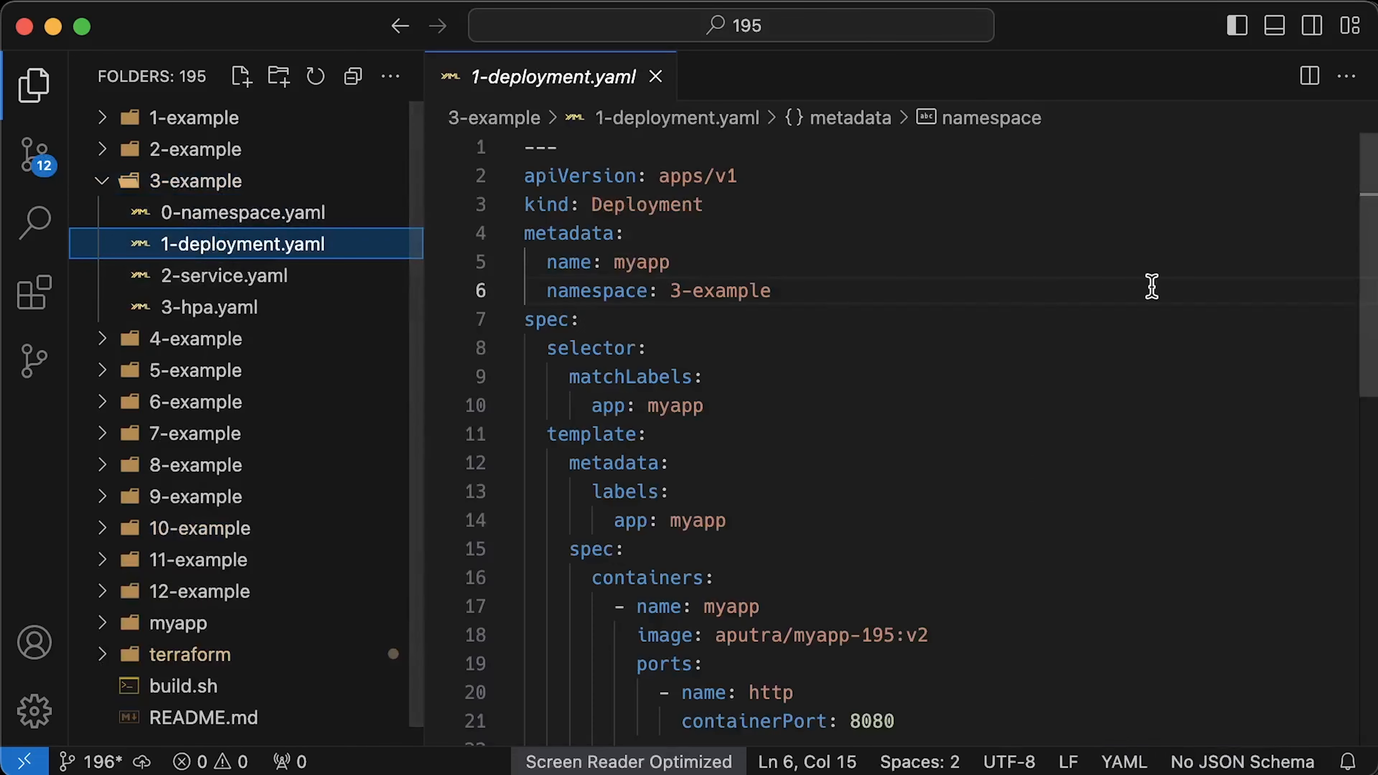
scroll(down, 3)
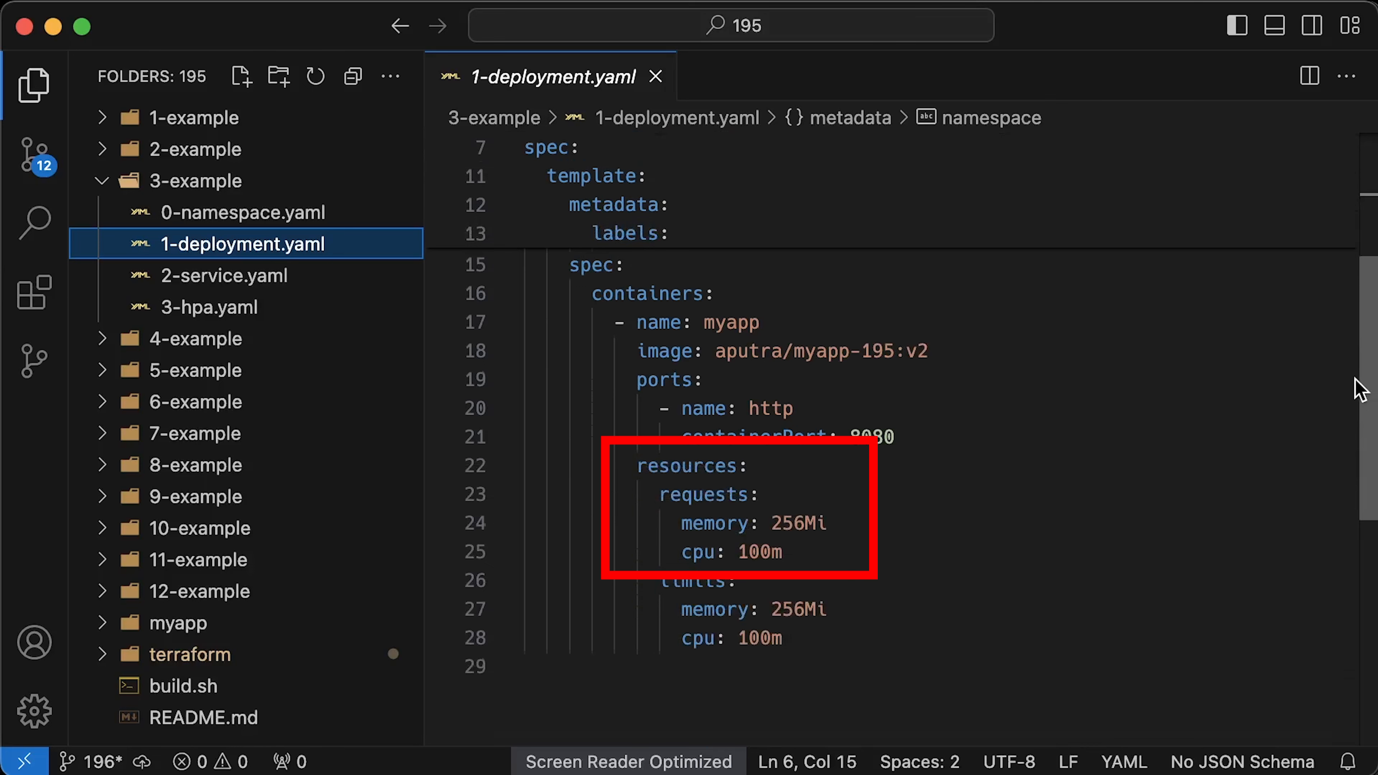
scroll(up, 3)
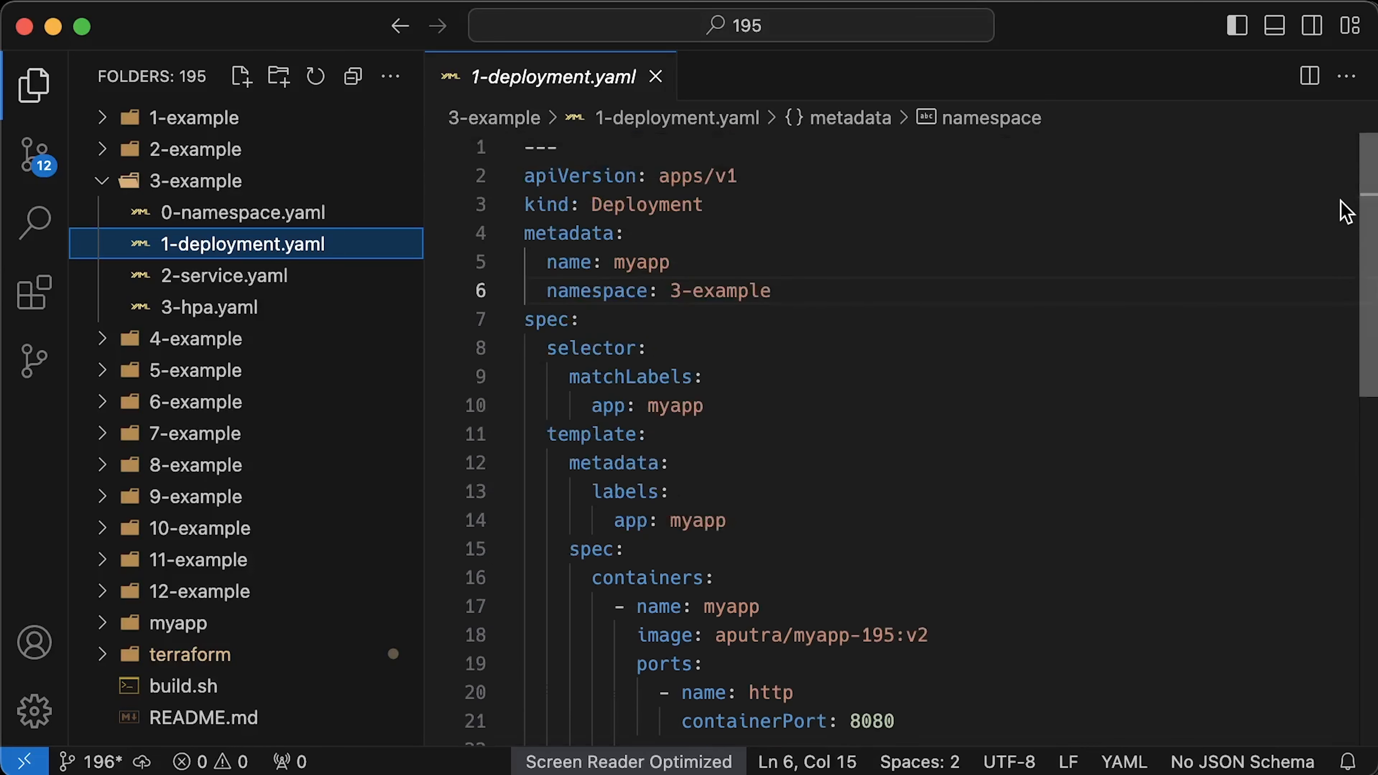
click(224, 275)
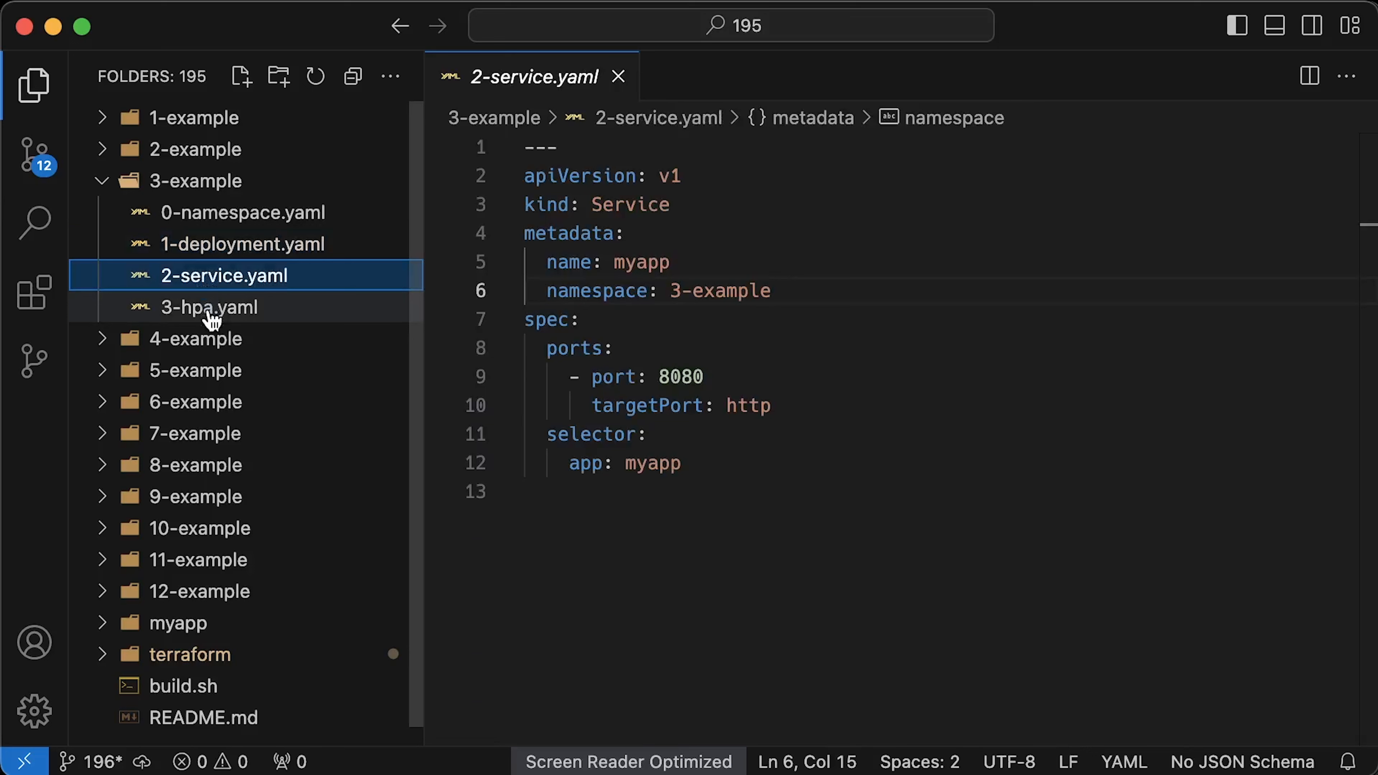
click(208, 307)
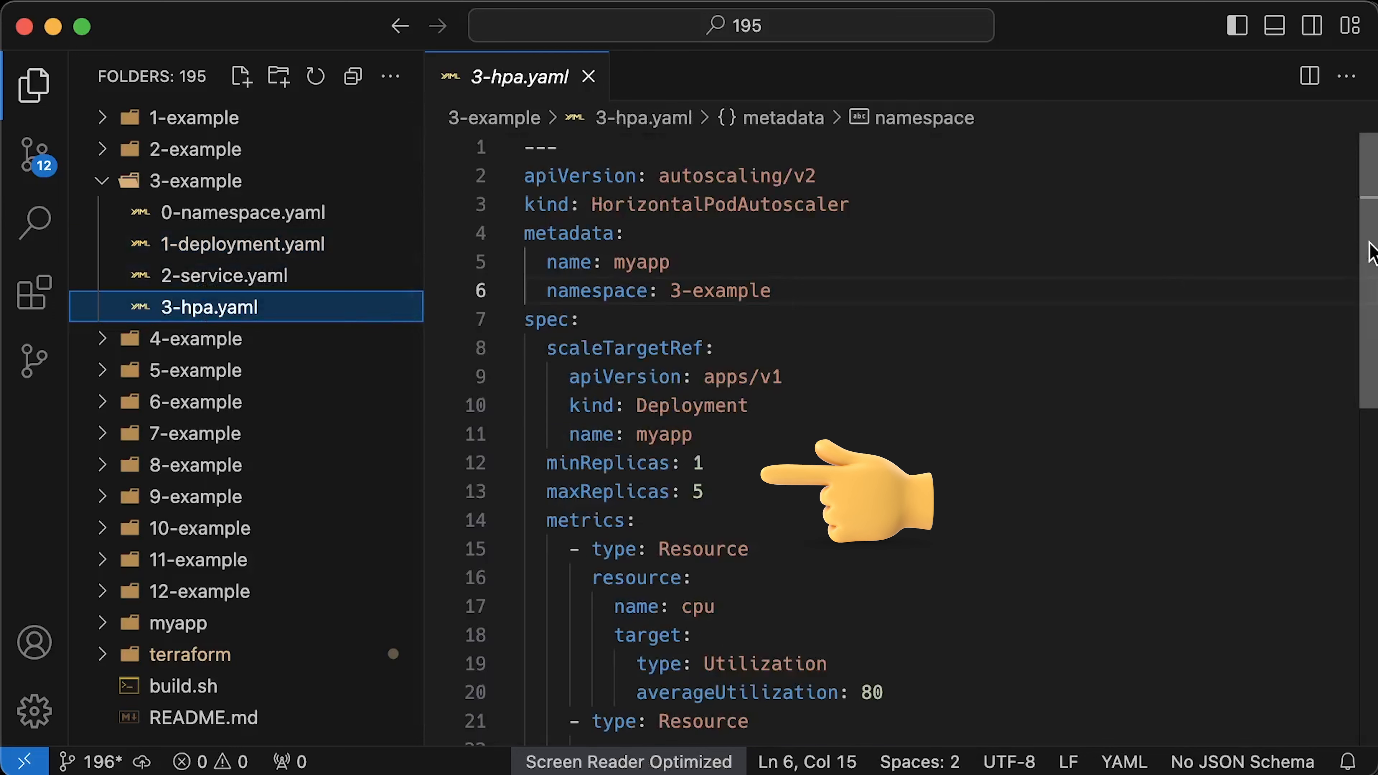
Scroll through the HPA metrics section scaling myapp between 1 and 5 replicas
scroll(down, 3)
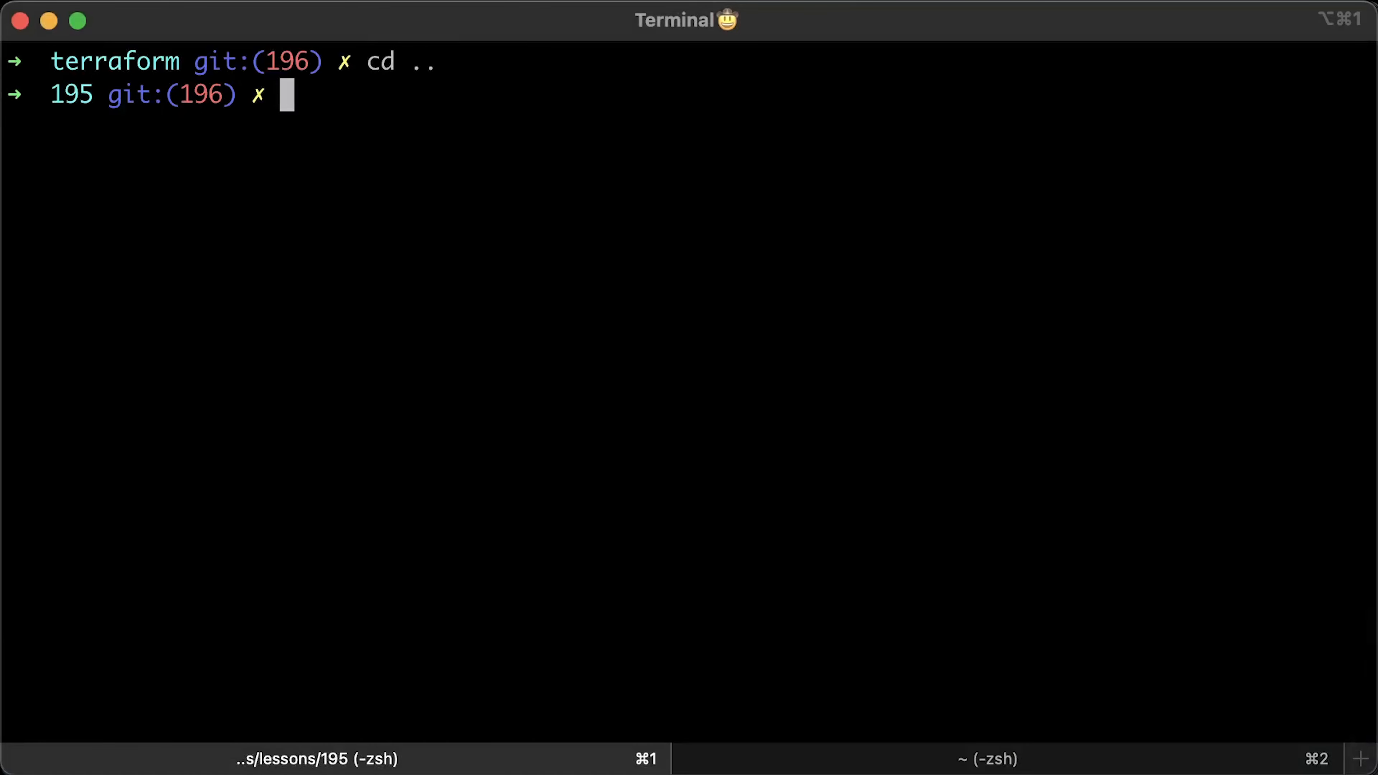
Deploy the manifests with kubectl apply -f 3-example
text(kubectl apply -f 3-example)
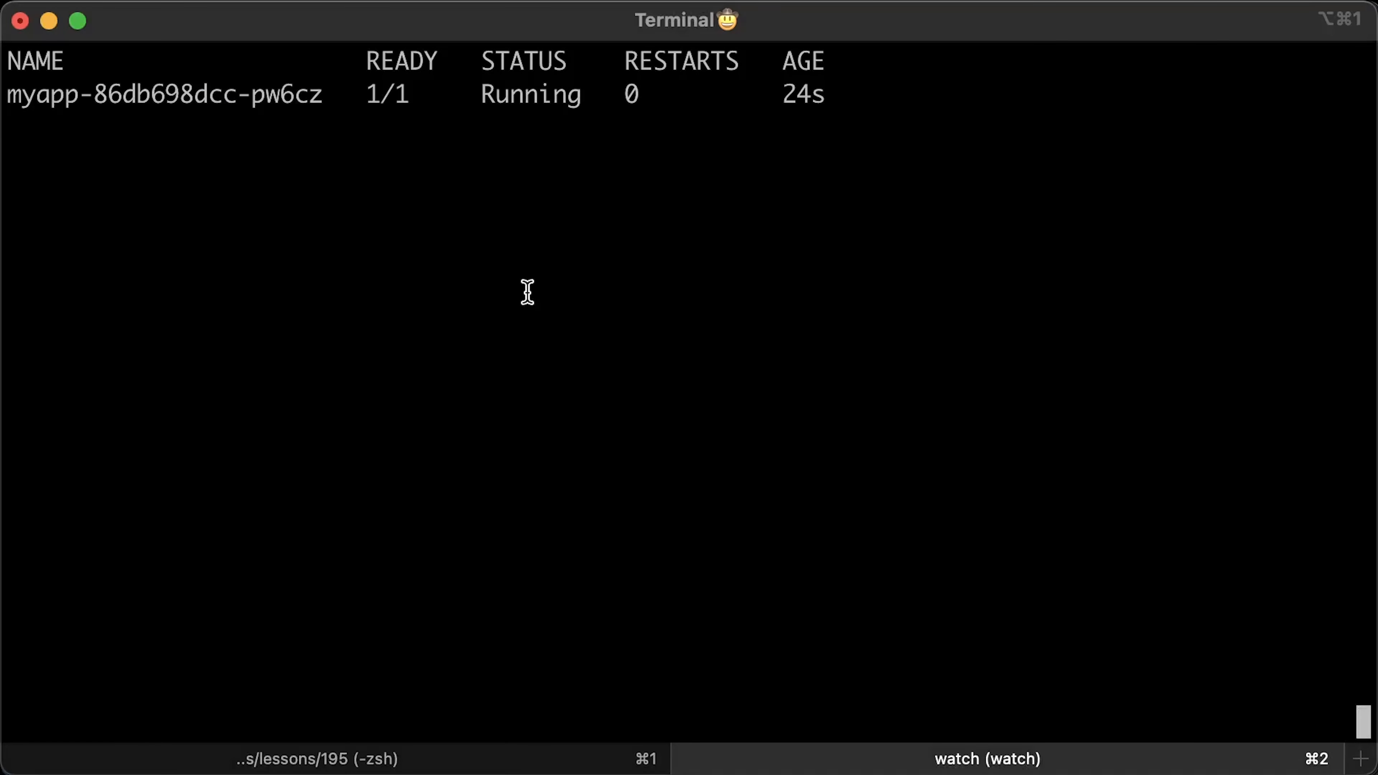
mouse_move(947, 553)
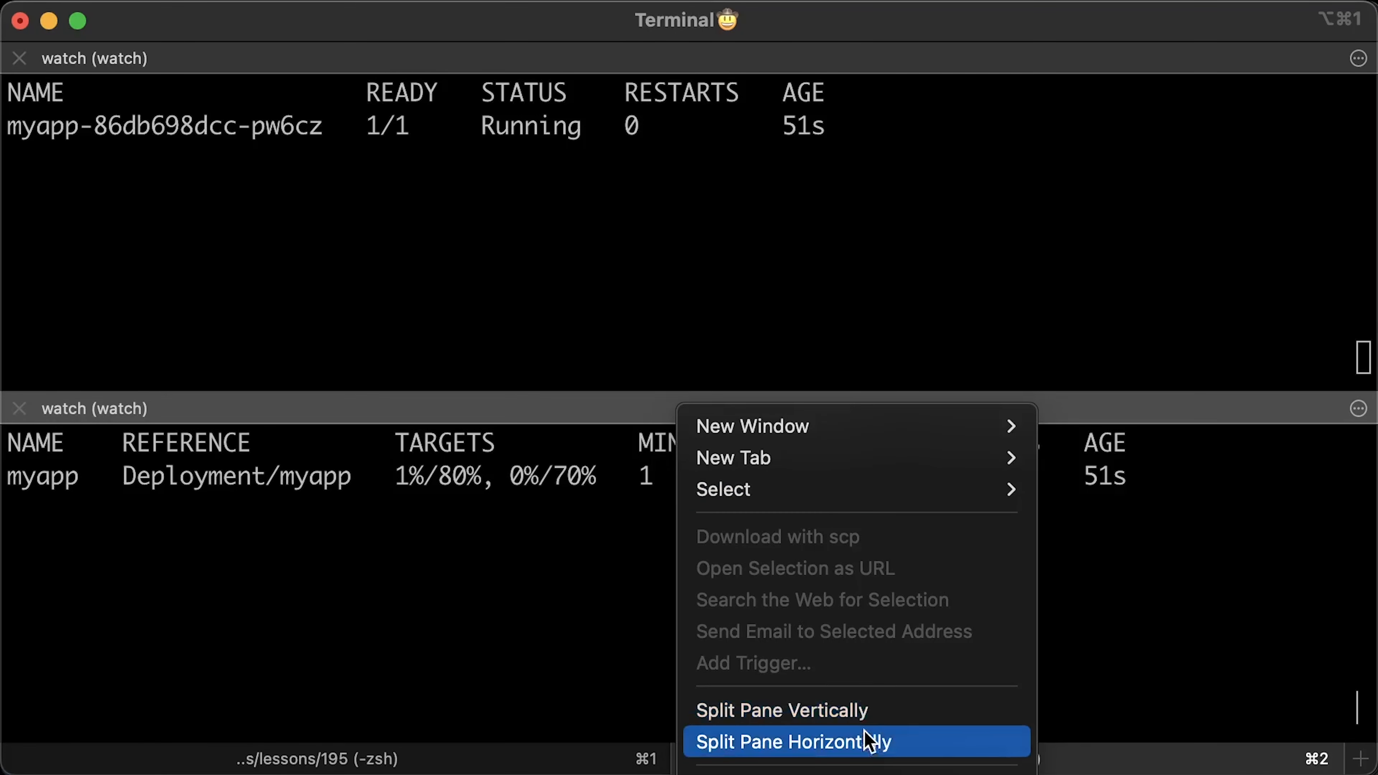
In a new pane list the 3-example services and port-forward svc/myapp on 8080, then split another pane
click(792, 741)
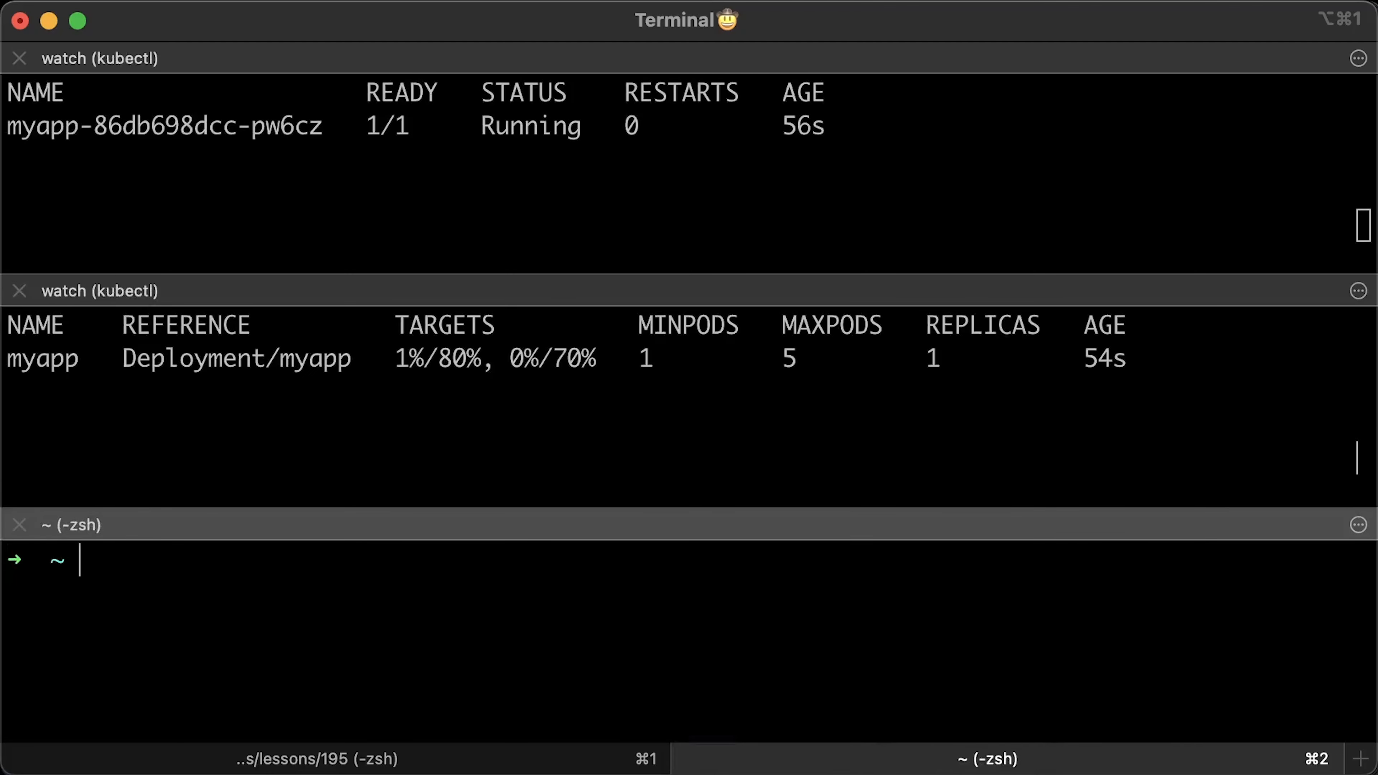
text(kubectl get svc -n 3-example)
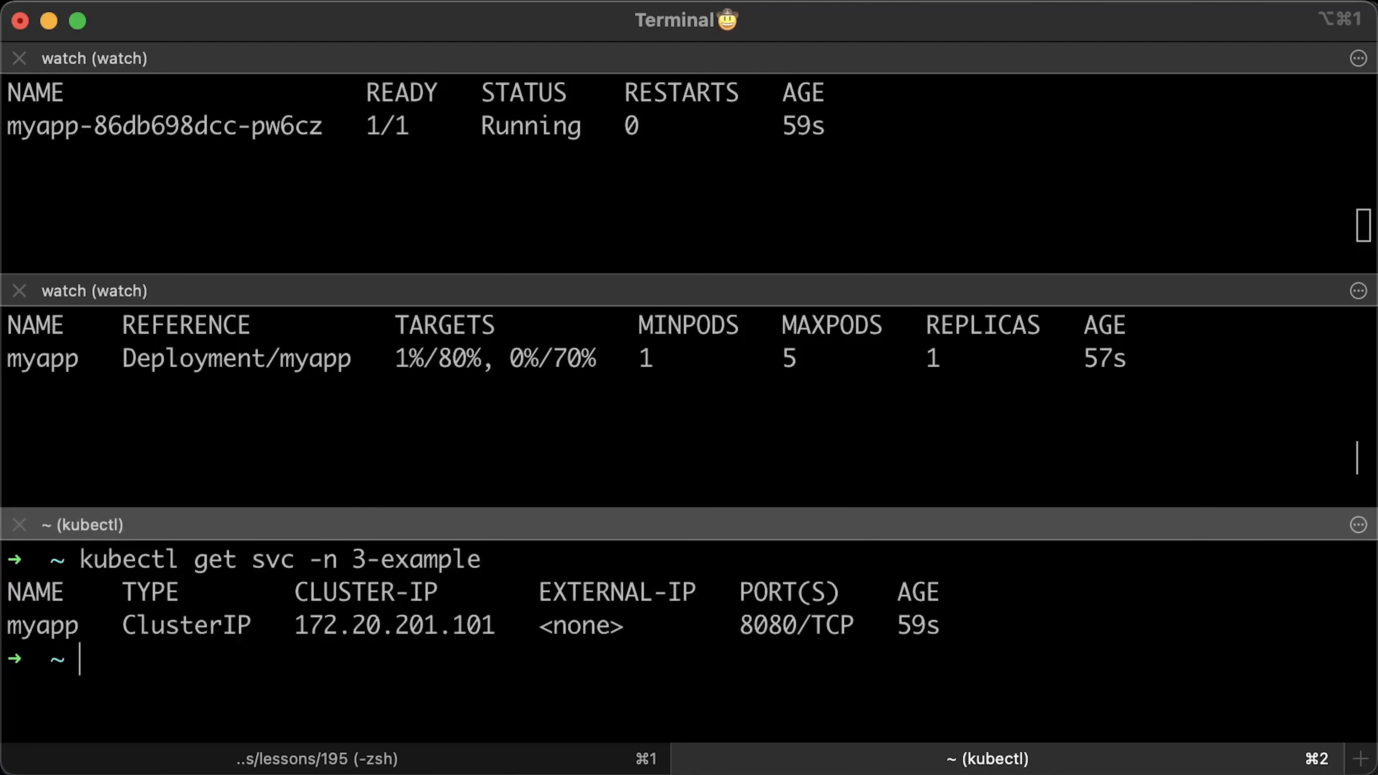
text(kubectl port-forward svc/myapp 8080 -n 3-example)
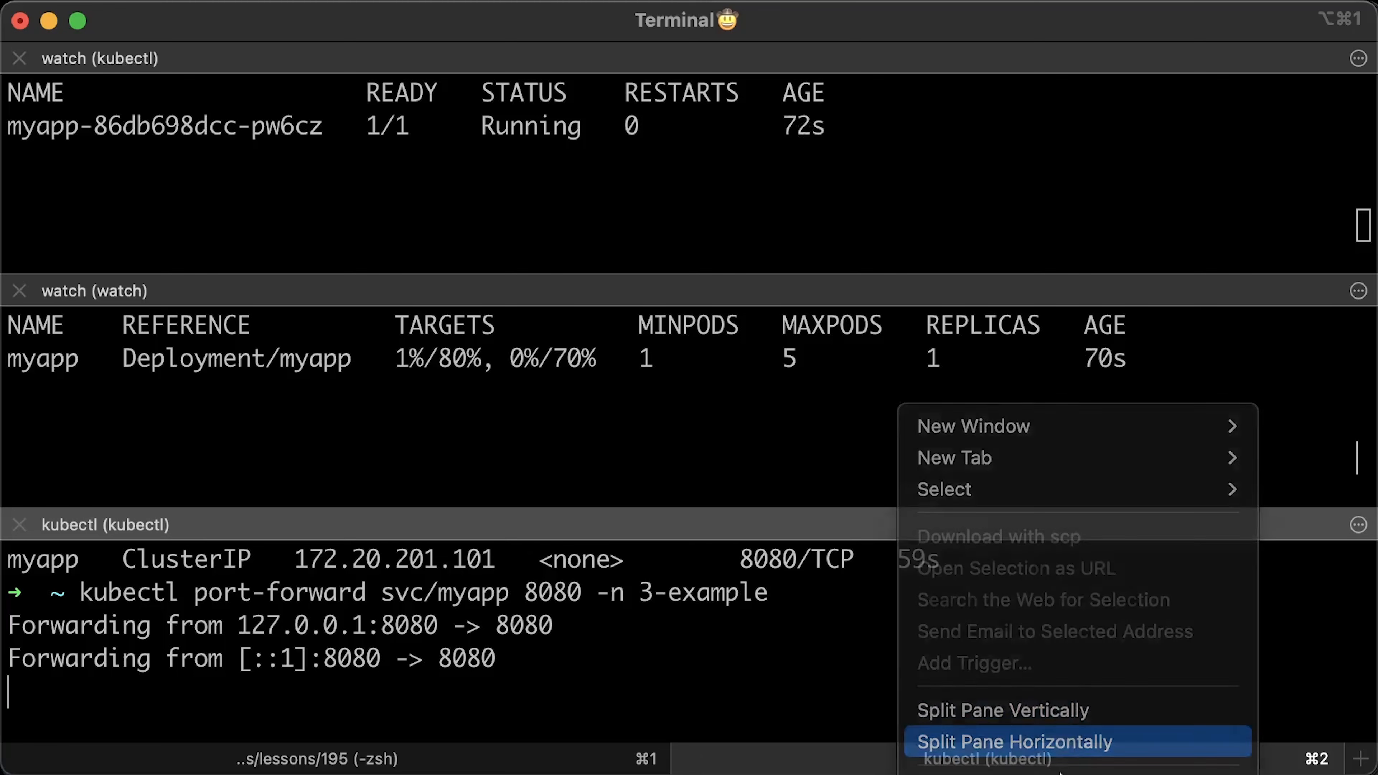
click(1015, 741)
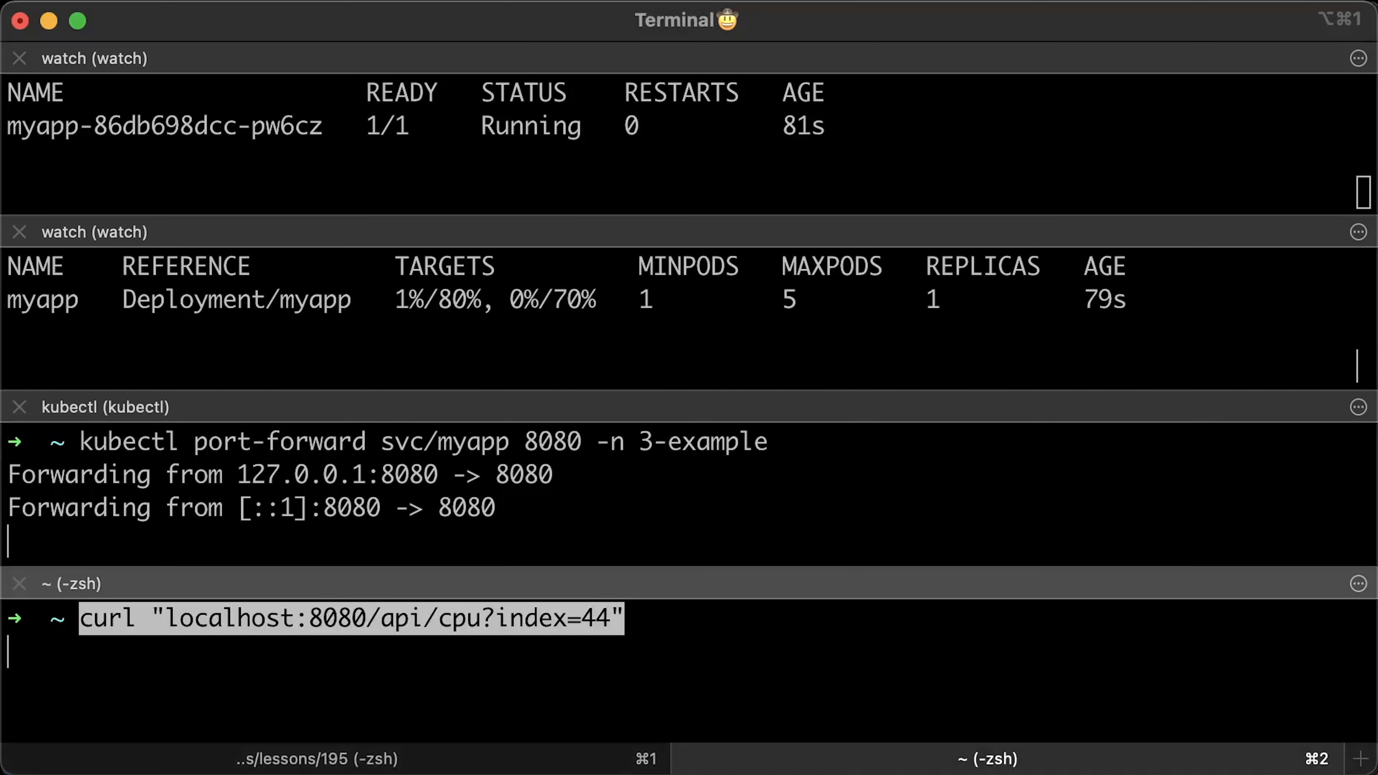